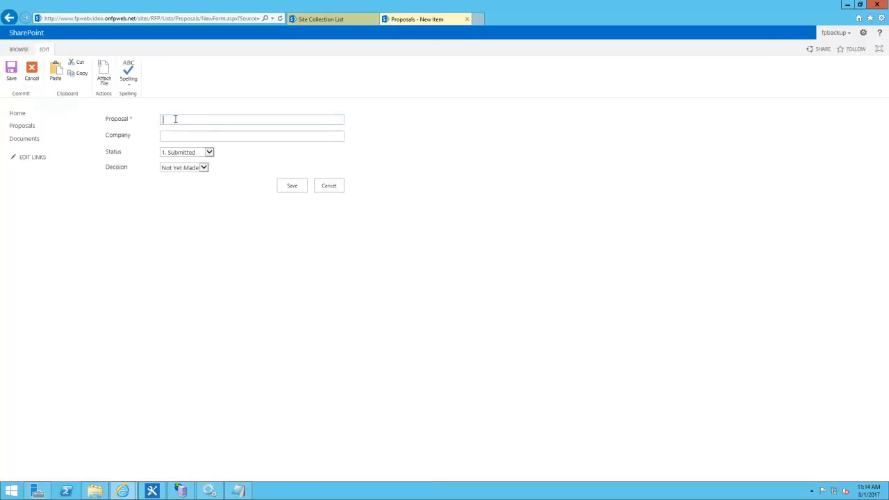
Title the new proposal "Submit a proposal!" and leave its status at 1. Submitted.
type("Submit a prop")
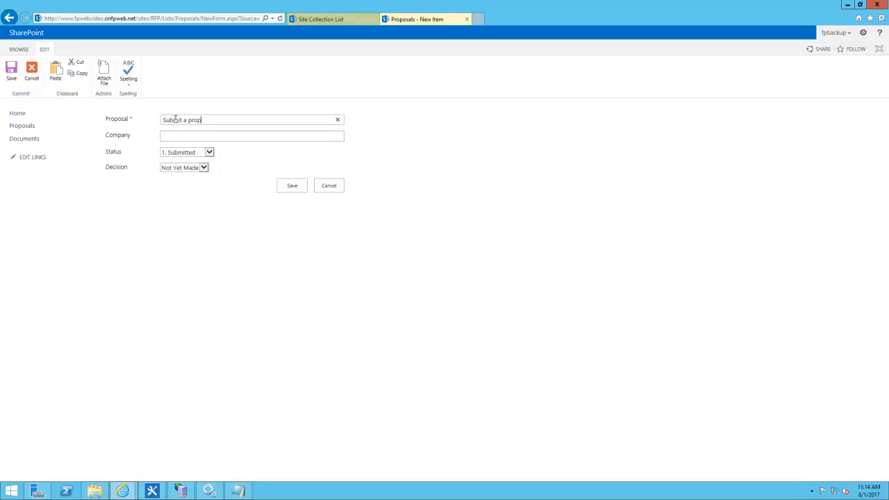
left_click(252, 136)
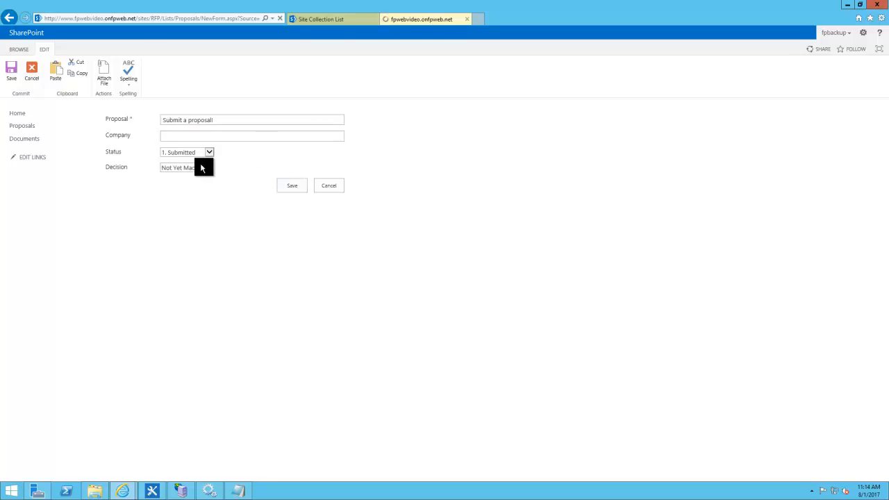
Save the proposal, then retitle it "Change the status as it goes through!" under 2. Received.
left_click(292, 186)
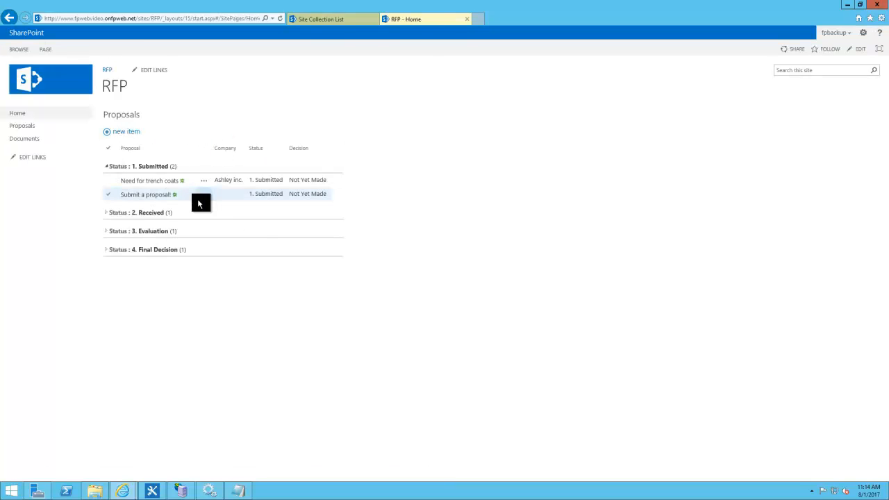
left_click(146, 194)
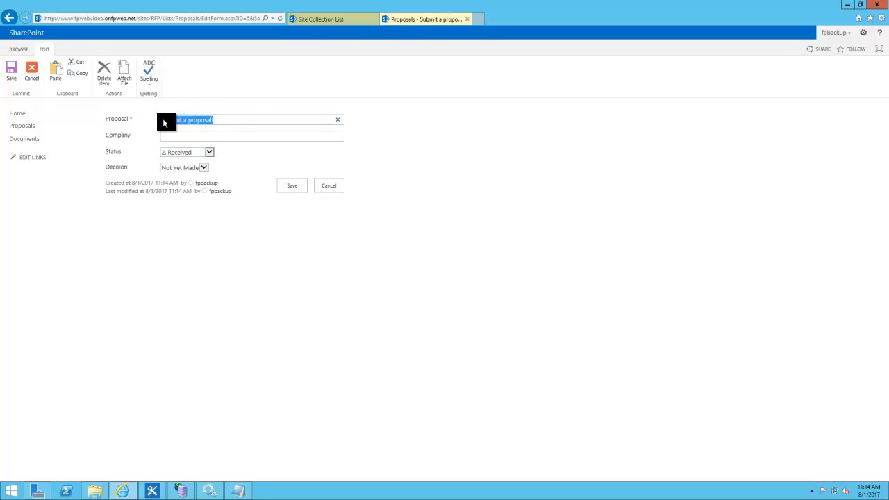
type("ge the status")
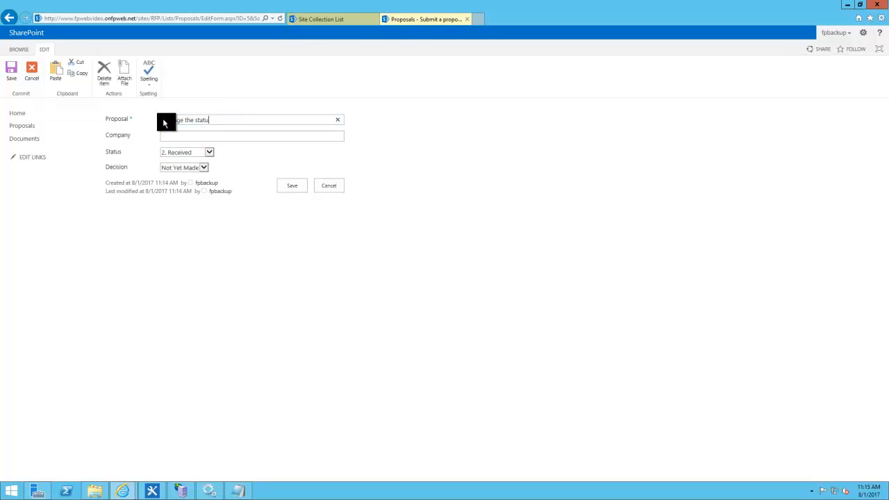
type("as it goes throug")
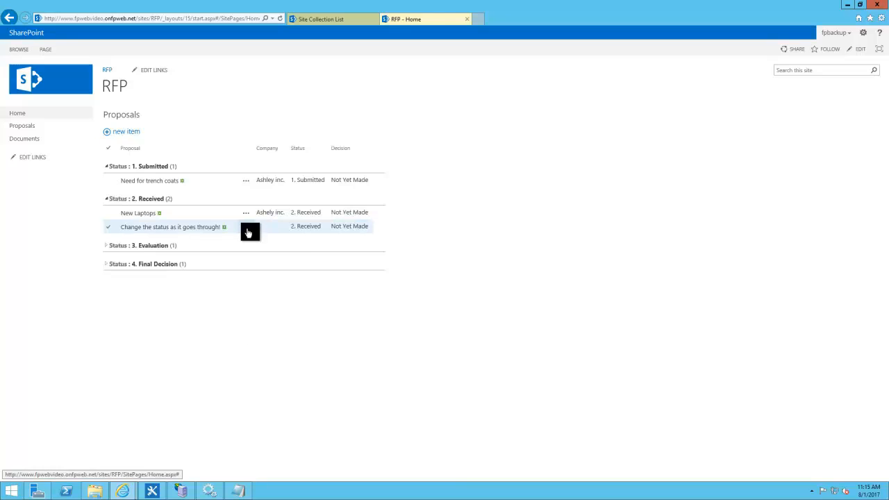
Retitle the proposal about letting everyone know what is getting evaluated, advance it to Final Decision and save.
left_click(170, 226)
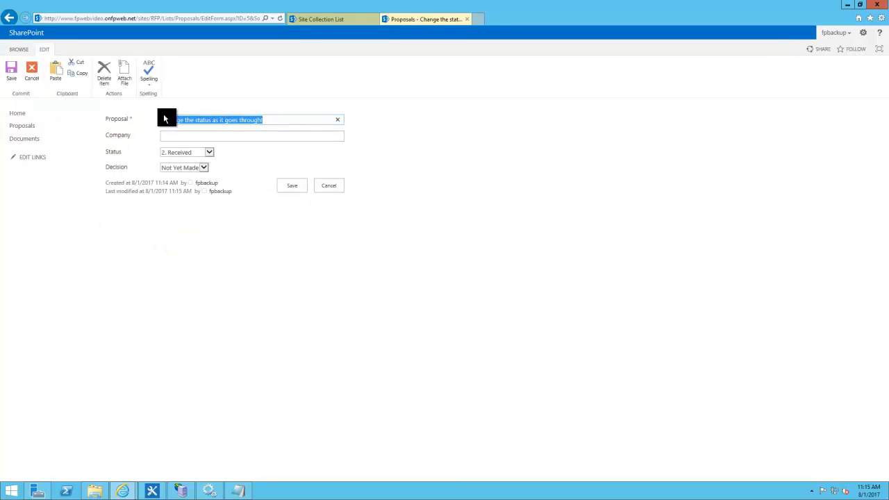
type("everyone know what proposal")
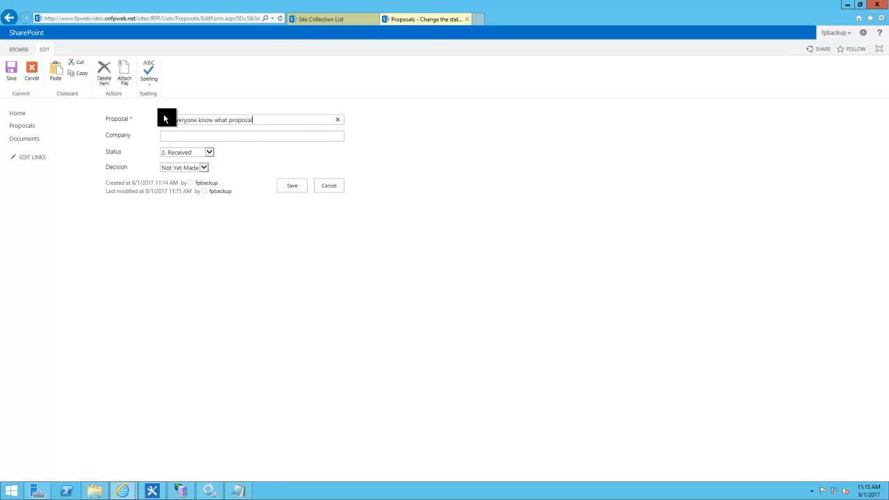
type("is getting evaluated!")
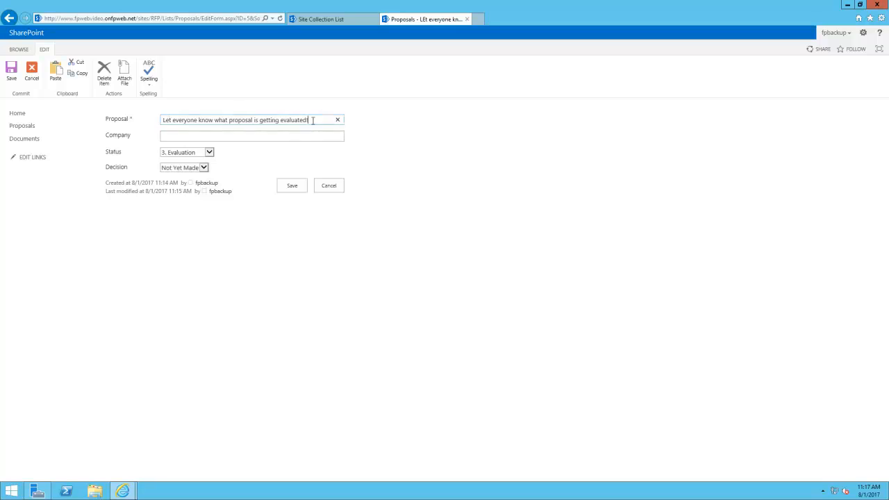
type("Then let them know the final de")
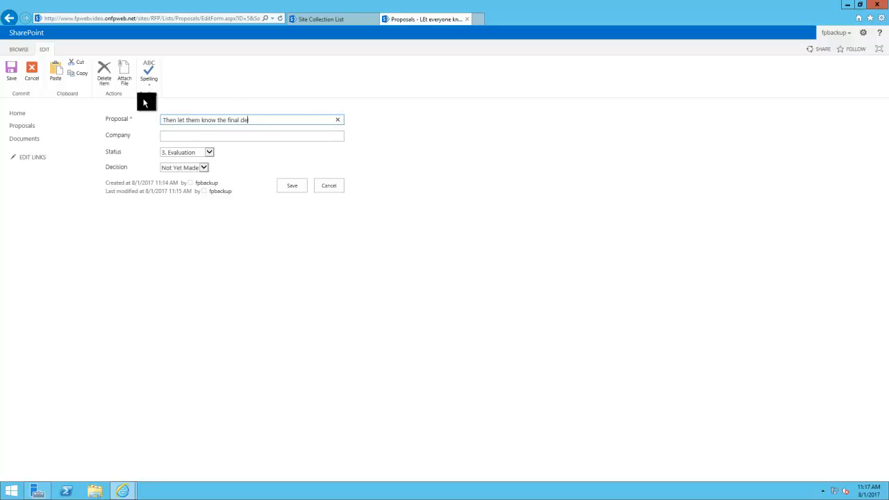
left_click(188, 152)
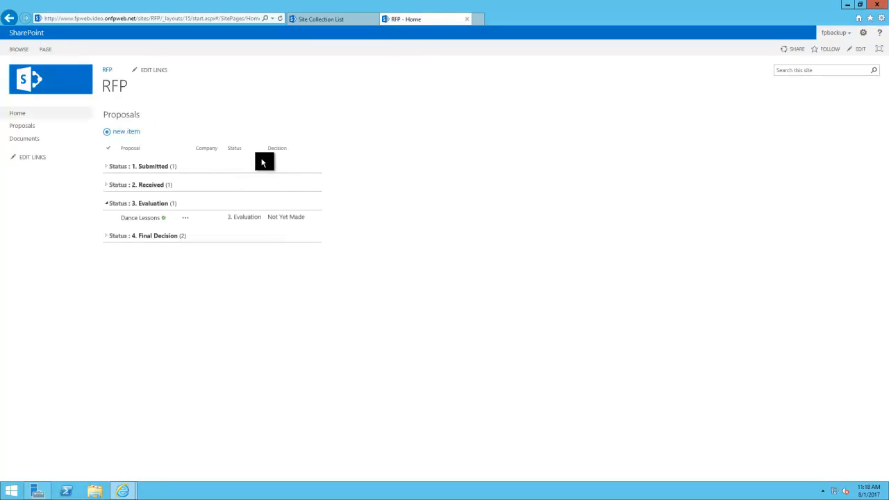
Attach Proposal.pdf to the trench coats proposal and retitle it "You can also attach files for review".
left_click(106, 166)
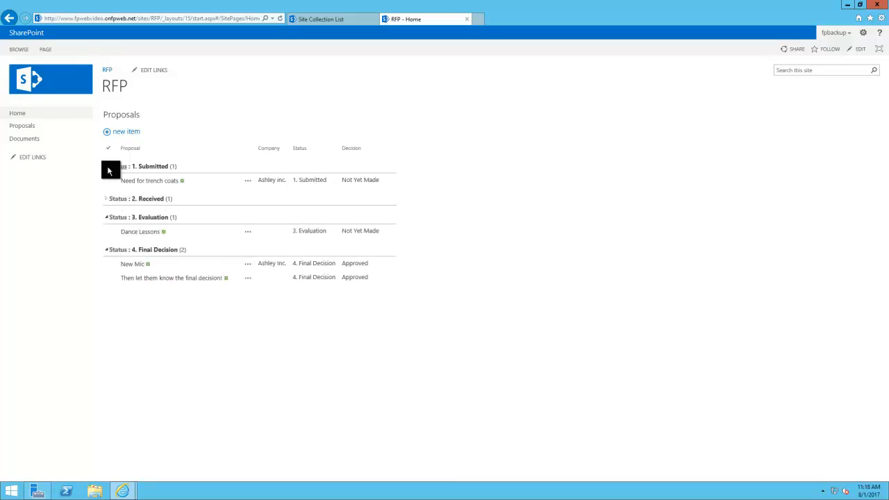
left_click(150, 180)
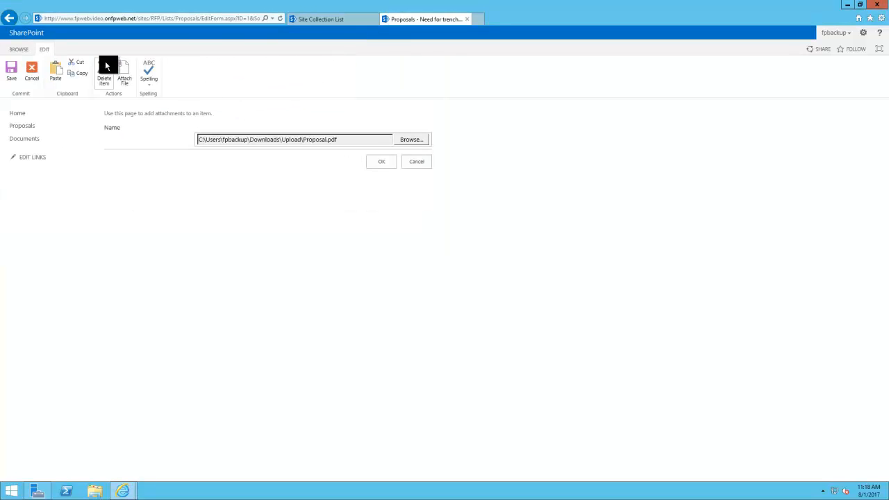
left_click(381, 161)
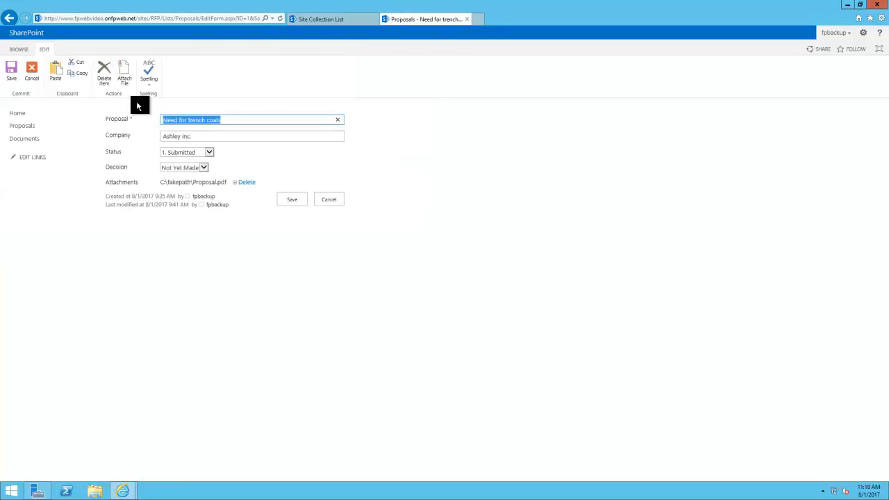
type("You can also attach files for review")
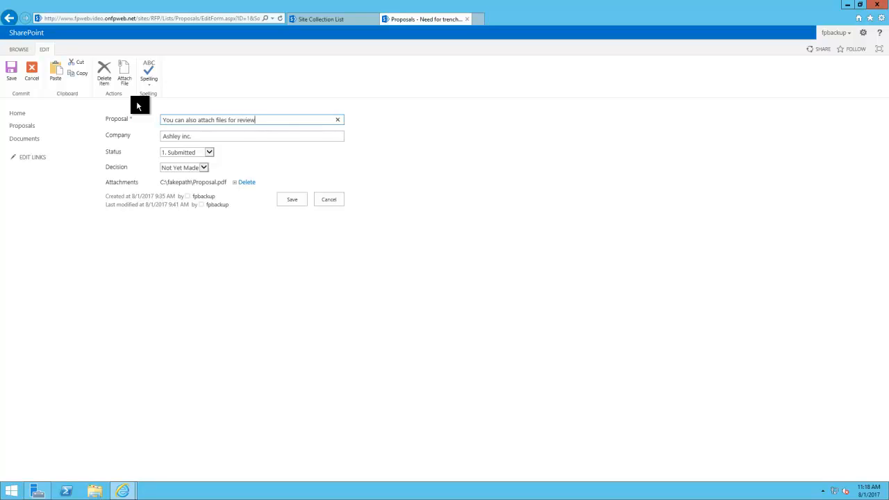